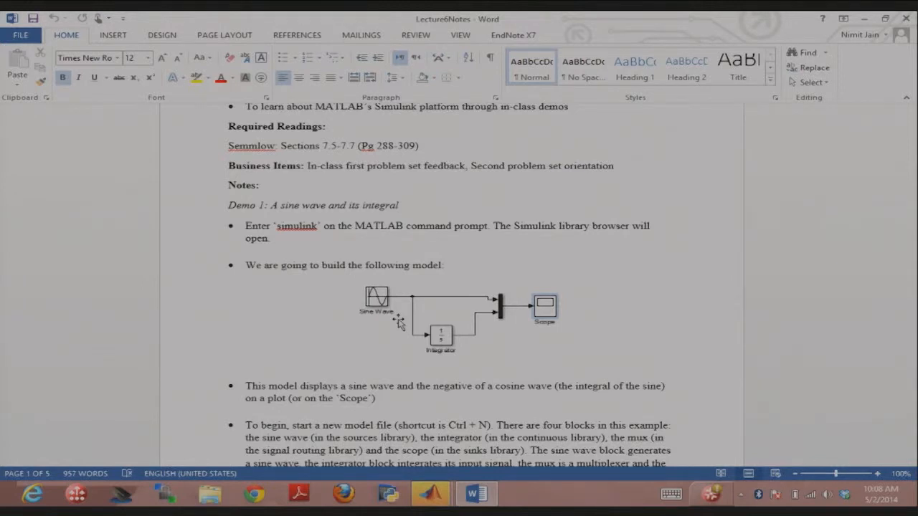
Step: Place a Sine Wave block in the new model and show the Continuous library blocks
scroll("down", 3)
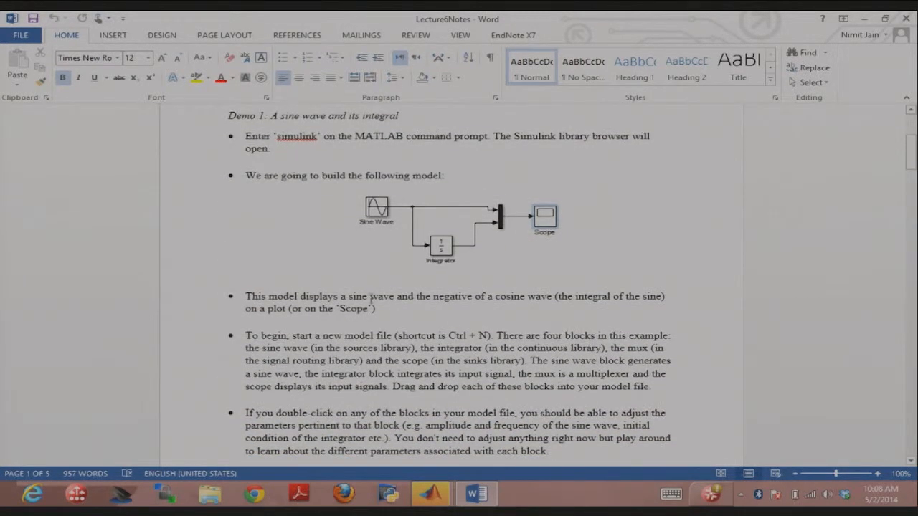
mouse_move(477, 261)
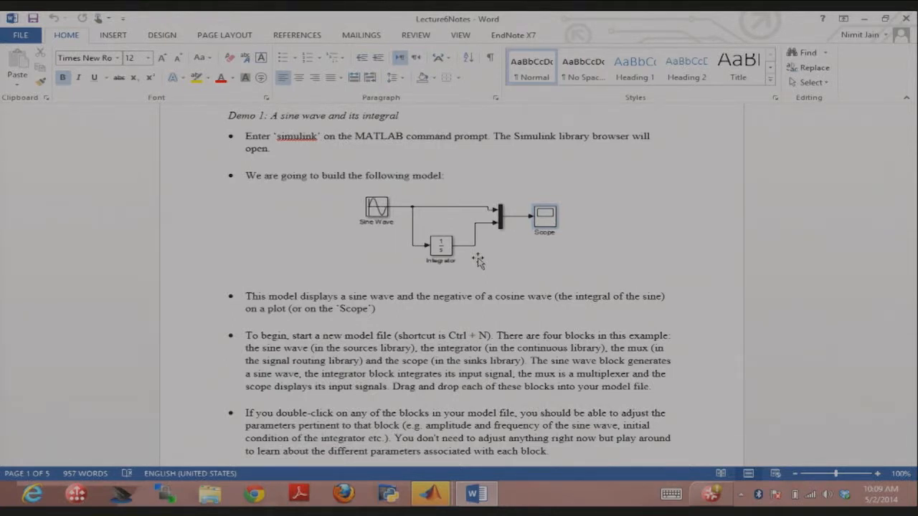
left_click(429, 493)
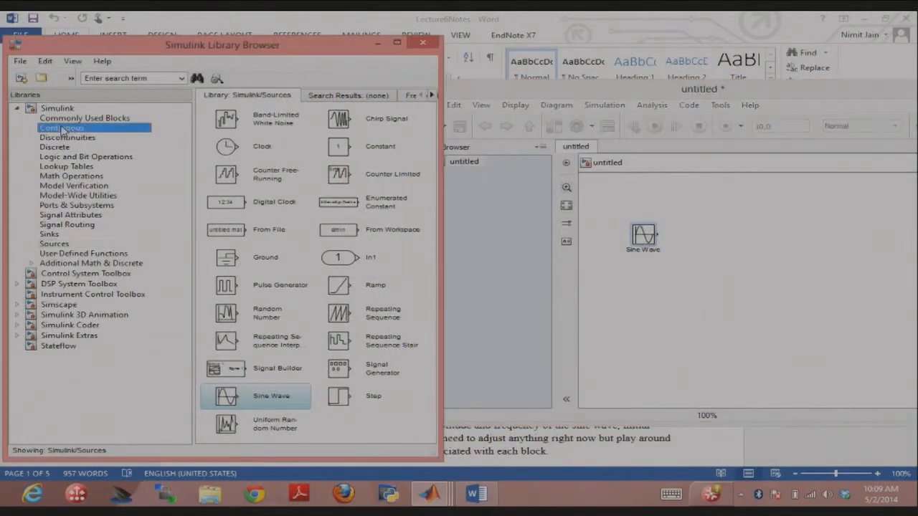
left_click(61, 128)
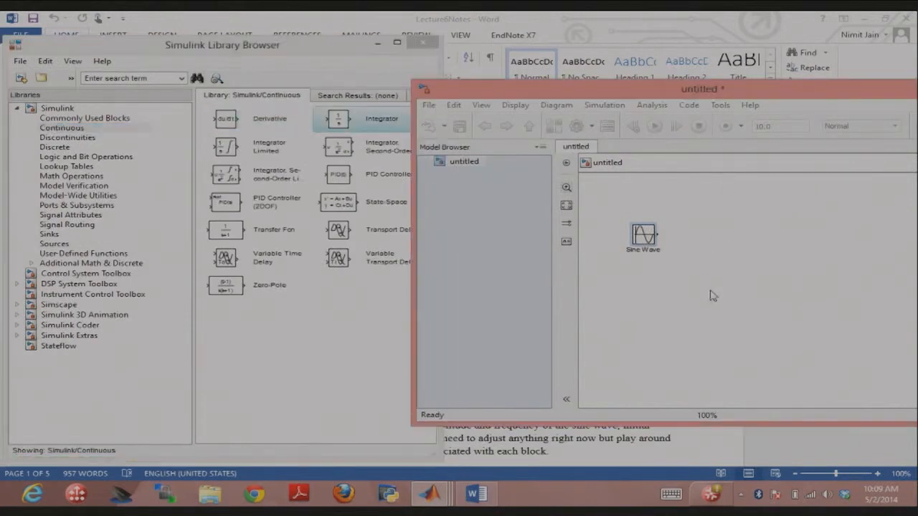
left_click(472, 493)
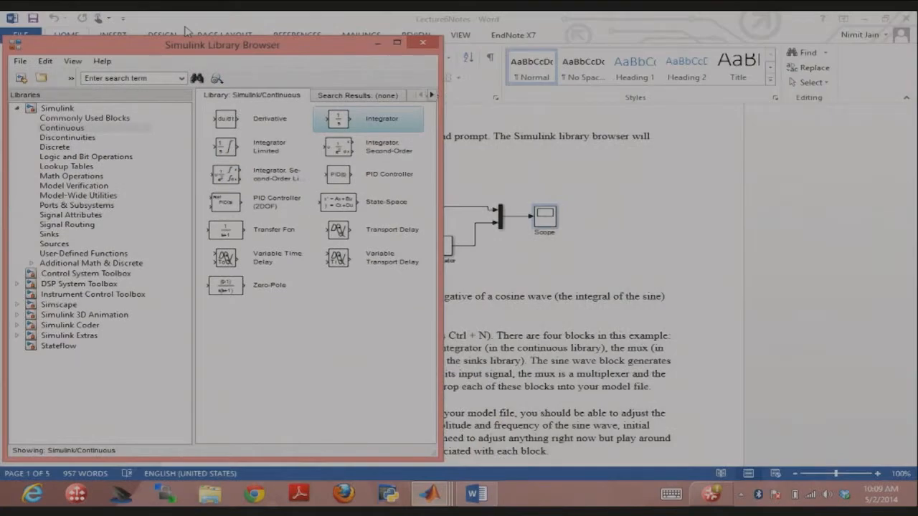
Step: Search the library for 'Mux' and 'Scope' and add a Scope block right of the Mux
type("Mux")
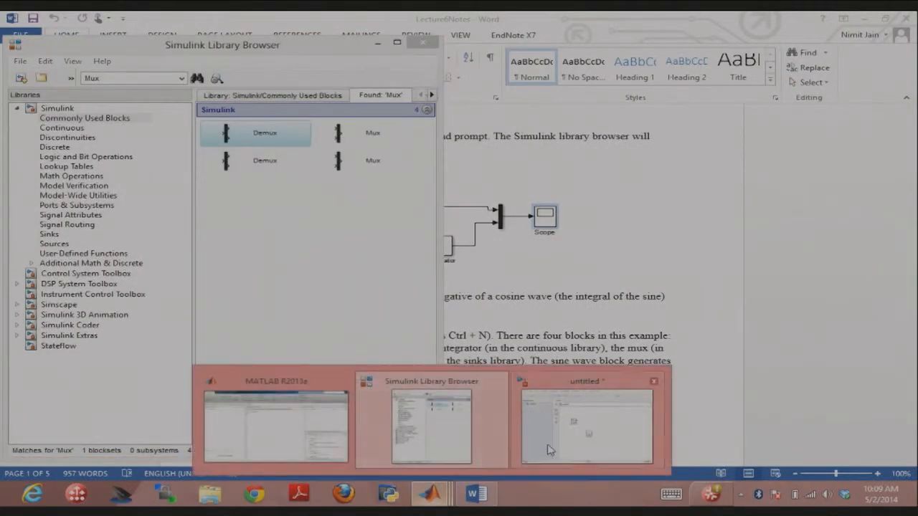
left_click(586, 423)
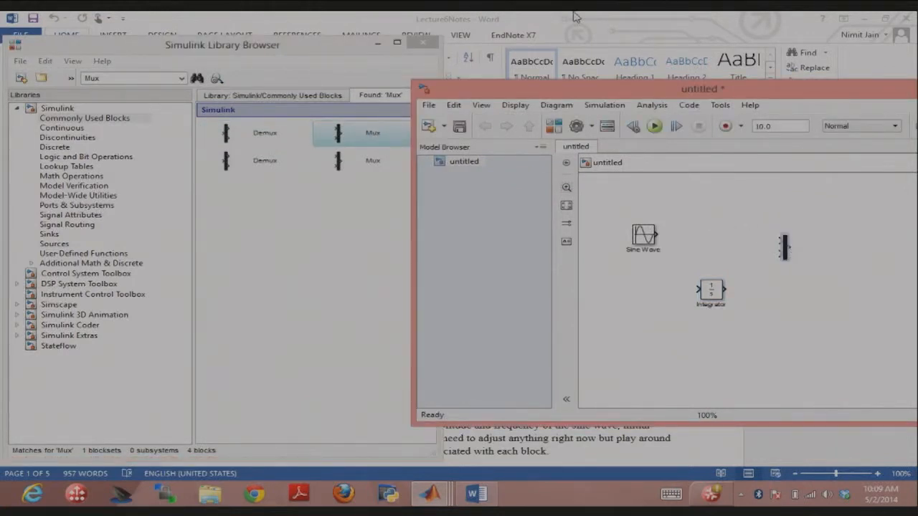
left_click(471, 493)
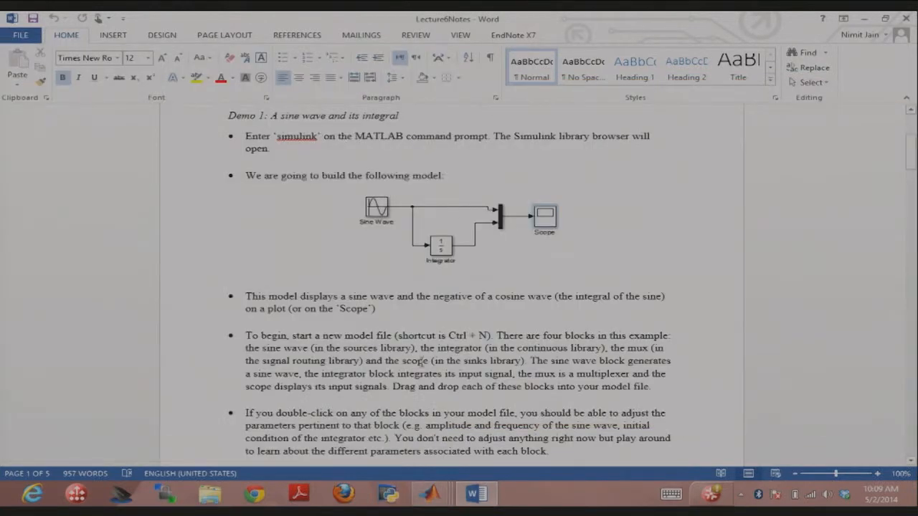
left_click(429, 493)
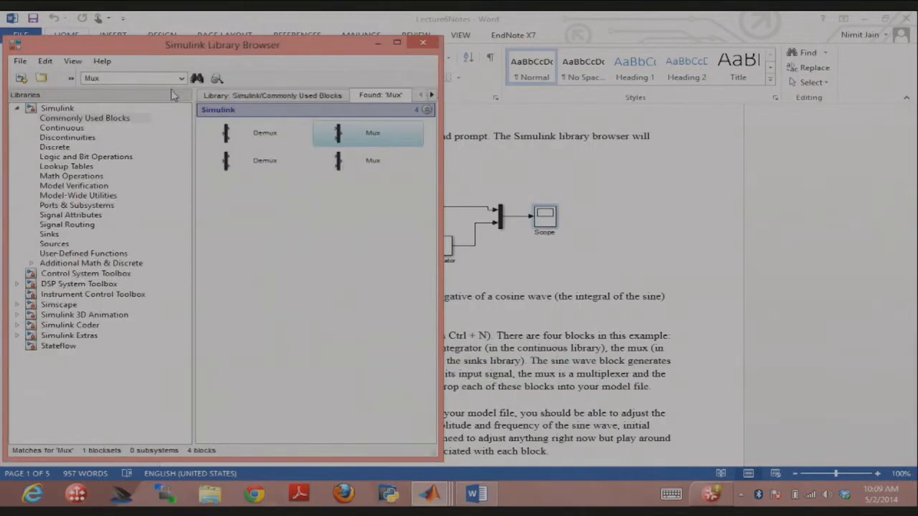
type("Scope")
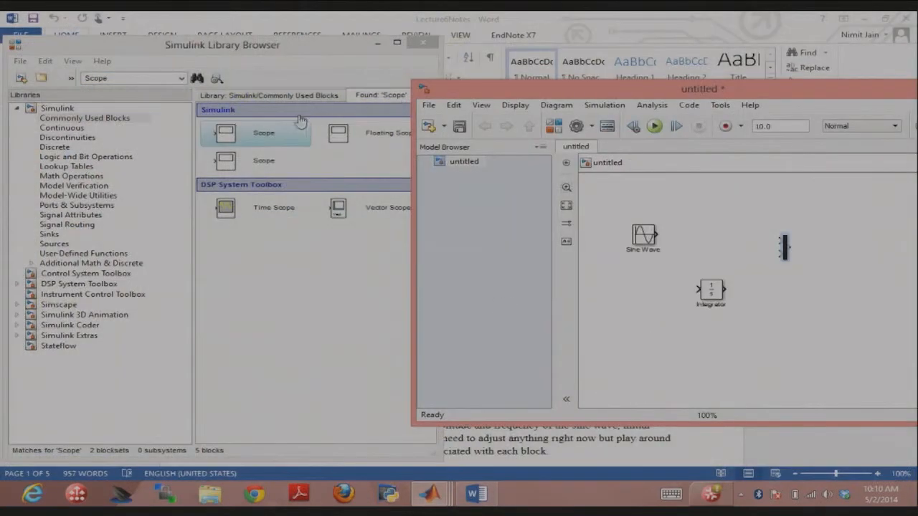
left_click_drag(263, 132, 842, 250)
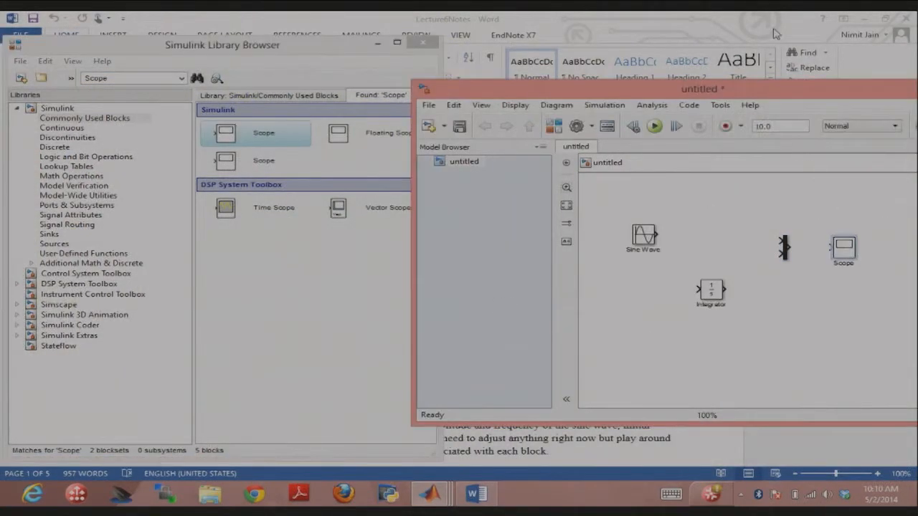
mouse_move(683, 16)
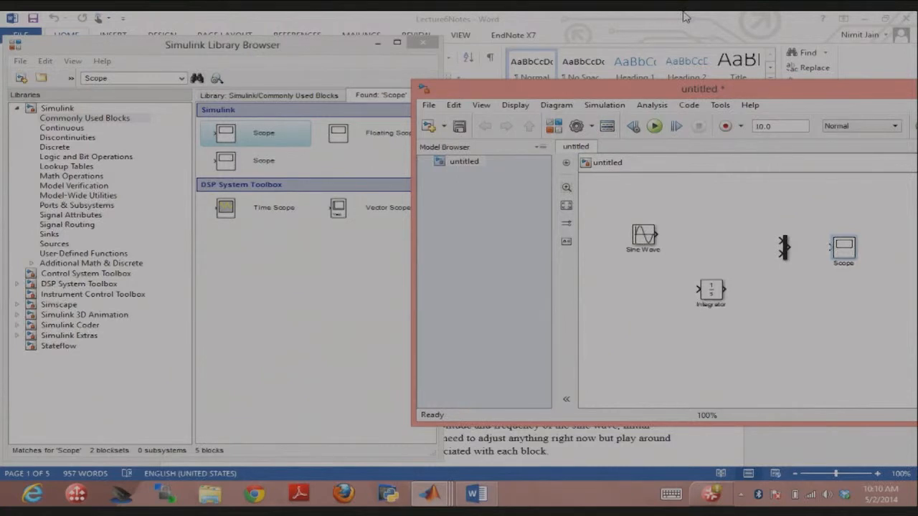
left_click(472, 493)
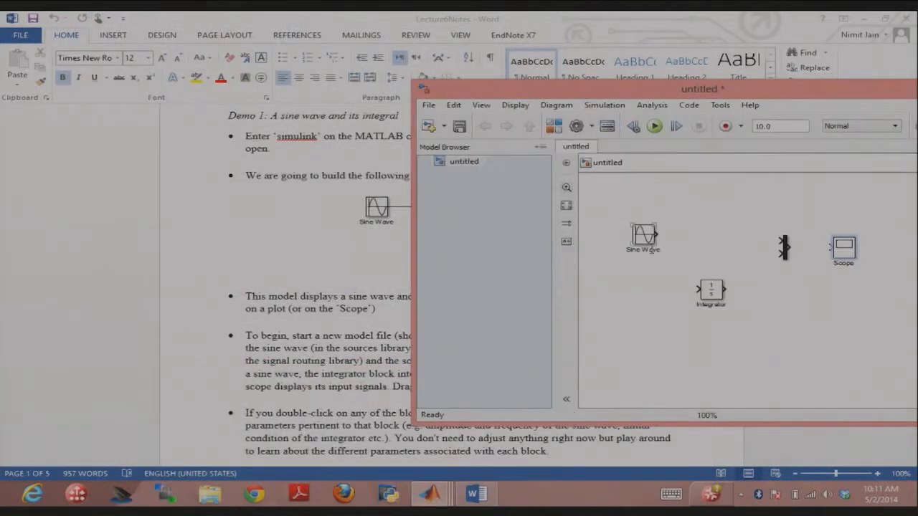
left_click_drag(699, 88, 523, 82)
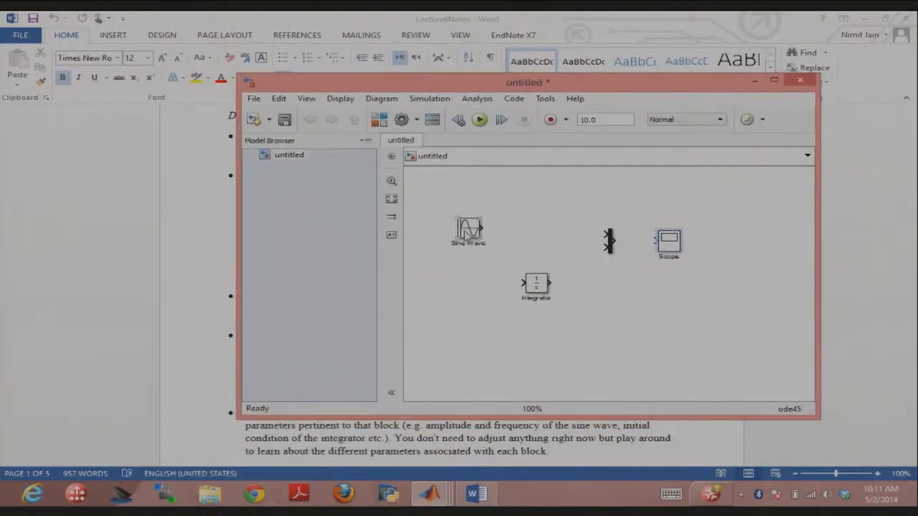
double_click(468, 231)
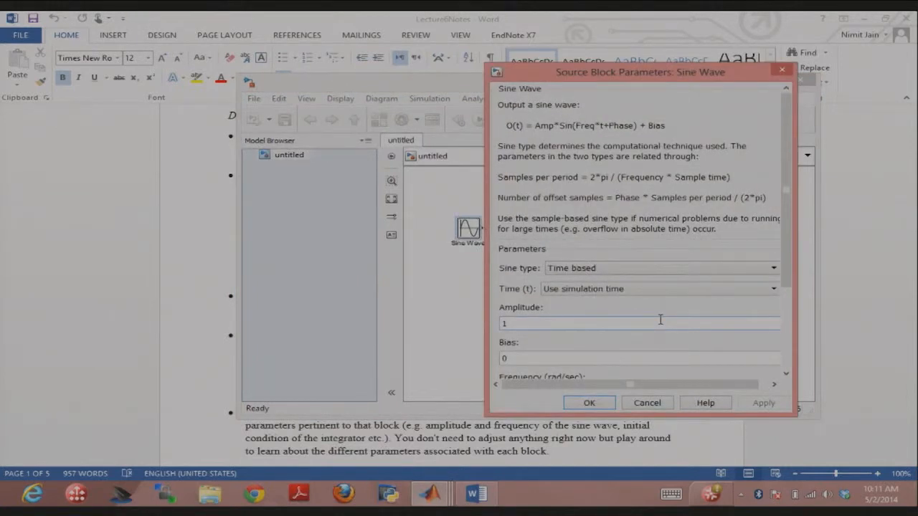
scroll("down", 3)
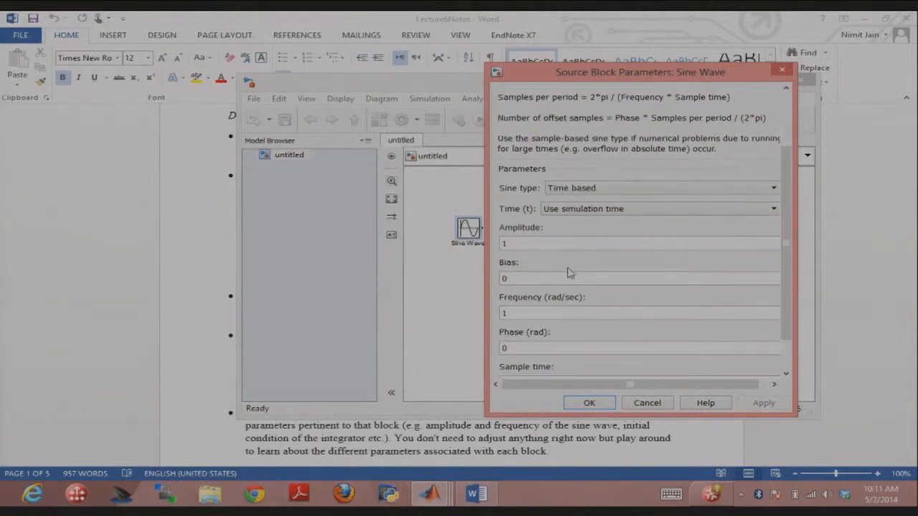
scroll("down", 3)
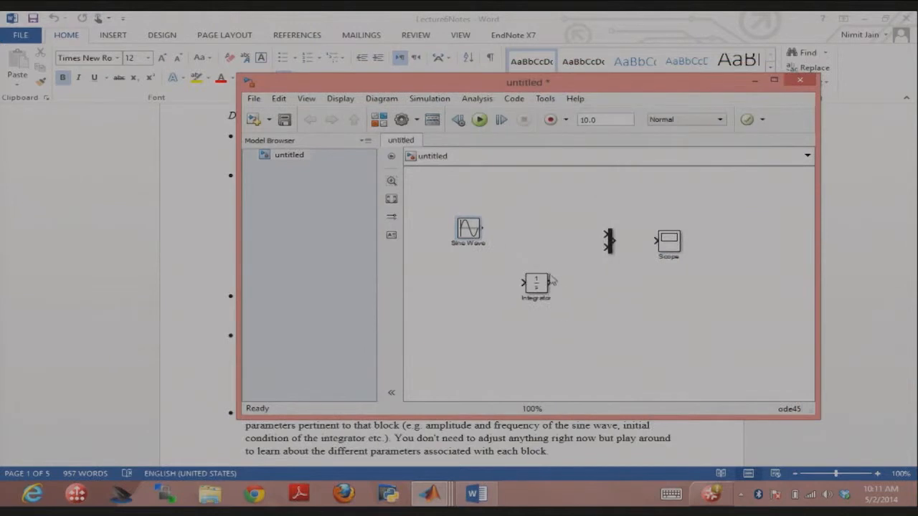
double_click(535, 284)
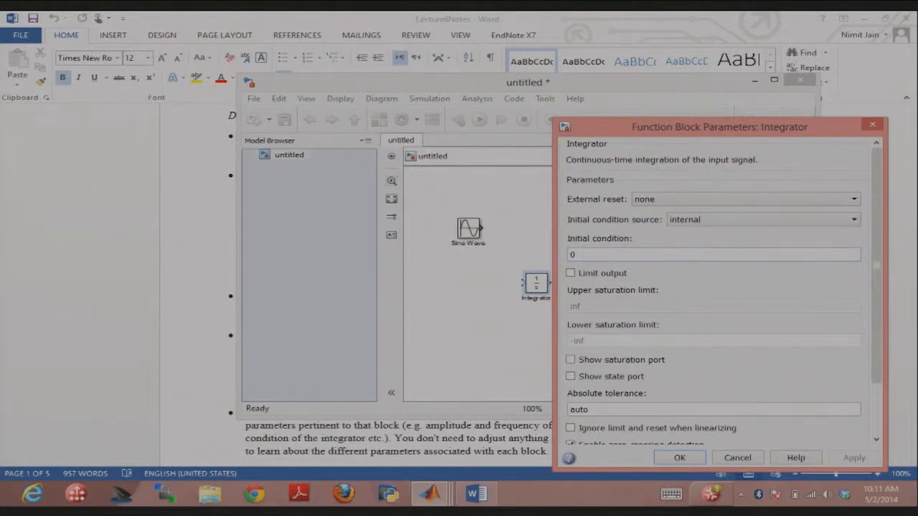
left_click(679, 458)
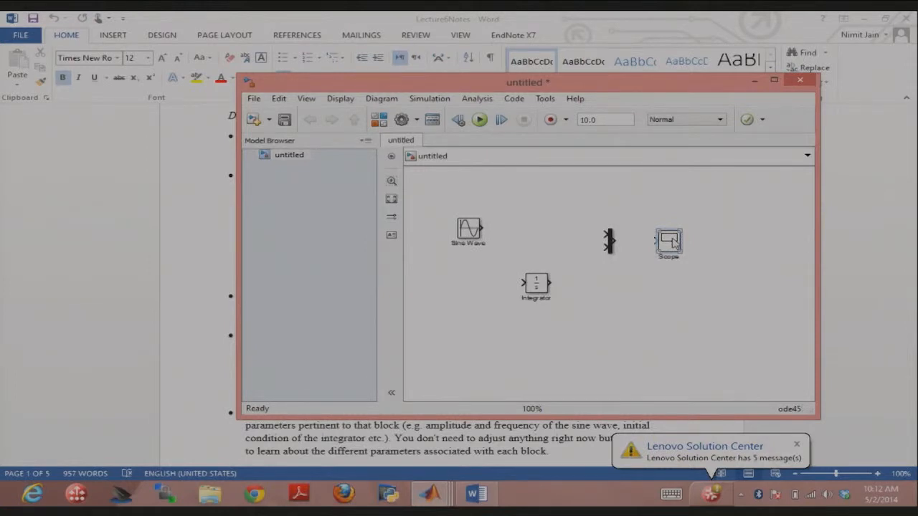
double_click(668, 242)
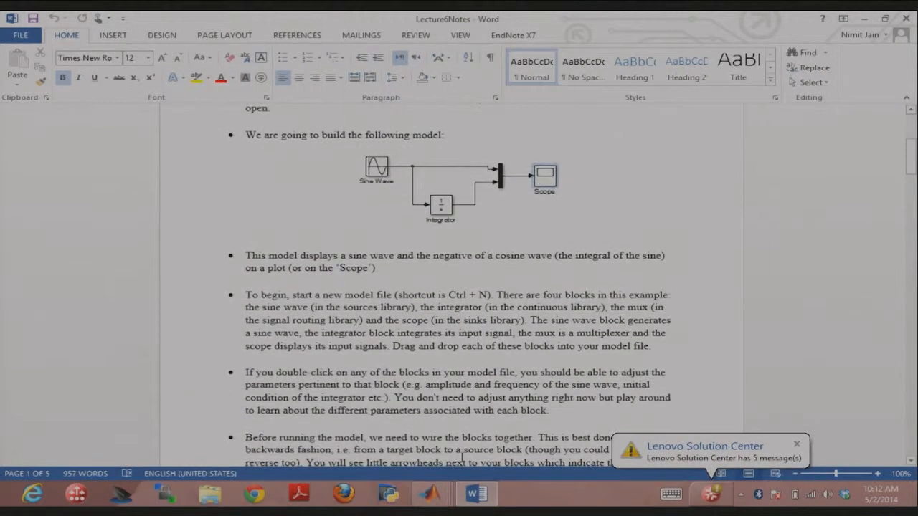
Step: Scroll the notes to the wiring paragraph and bring the untitled model back in front
scroll("down", 3)
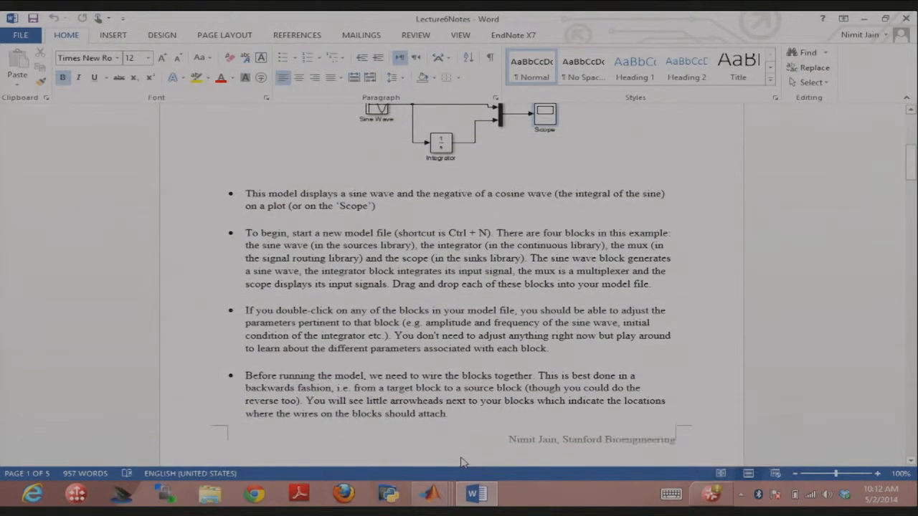
scroll("down", 3)
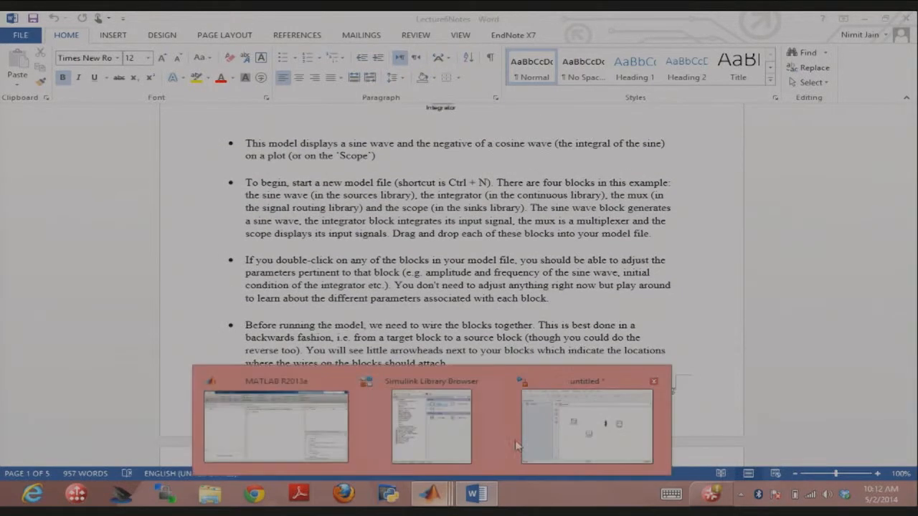
left_click(586, 427)
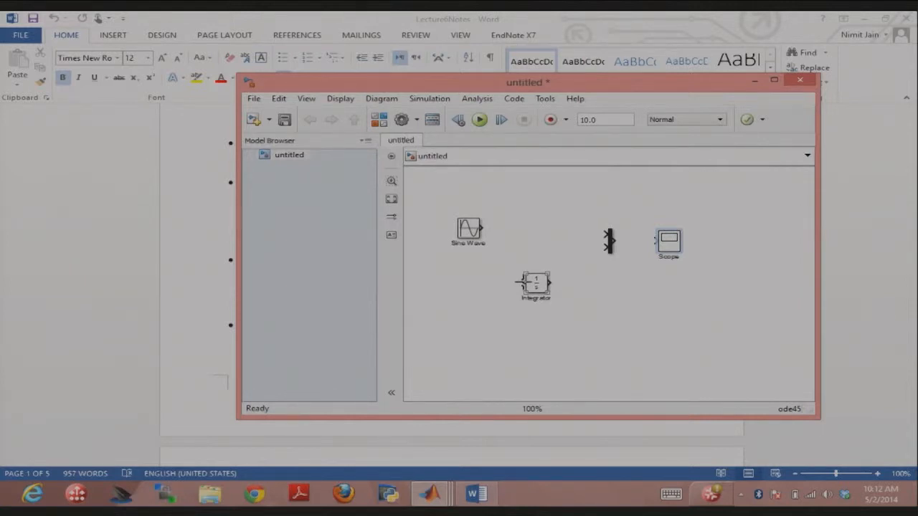
Step: Wire the Sine Wave into the Integrator and branch the sine signal into the Mux's upper input
left_click_drag(488, 233, 519, 284)
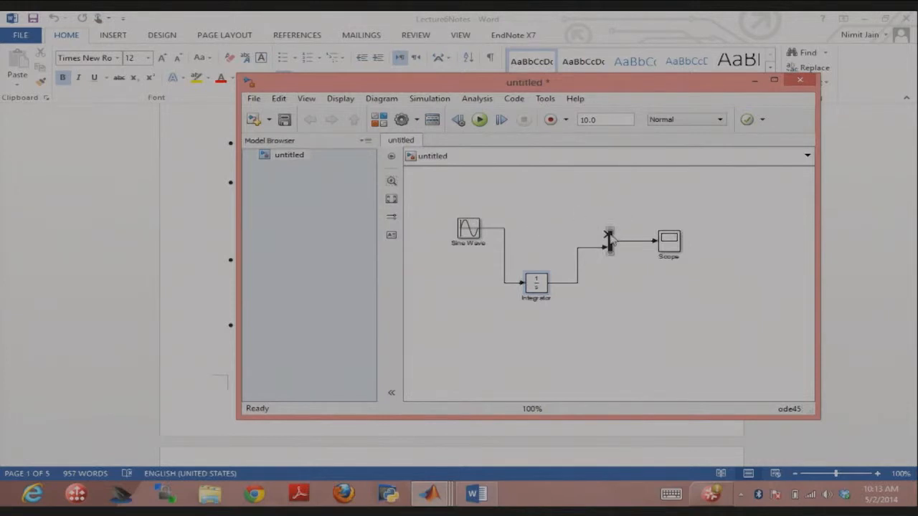
left_click_drag(502, 233, 608, 236)
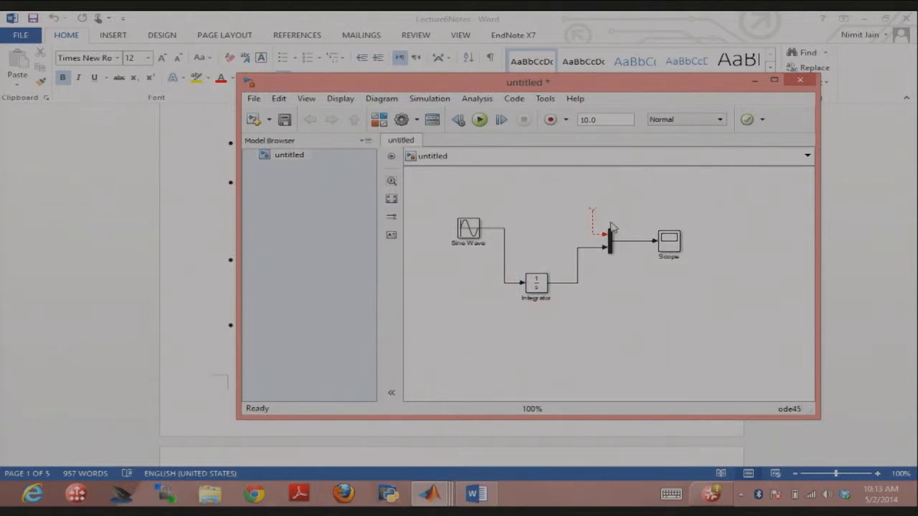
mouse_move(600, 230)
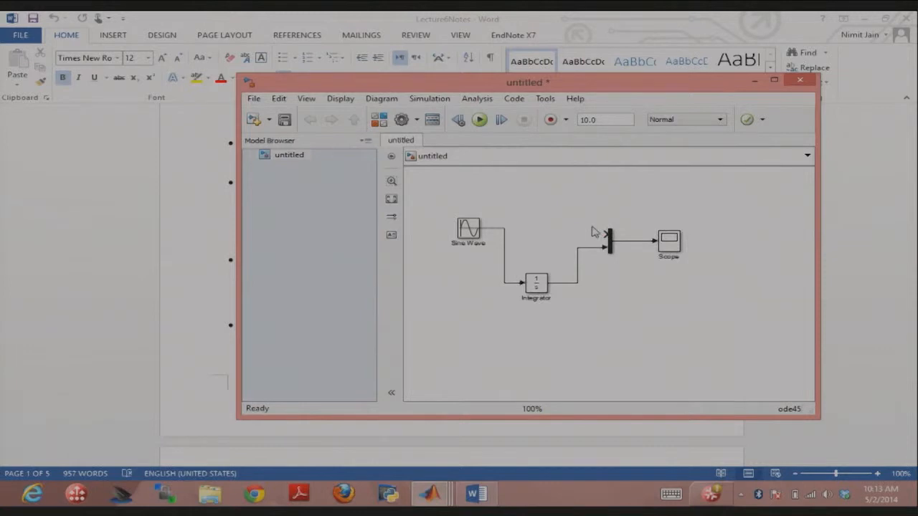
mouse_move(505, 239)
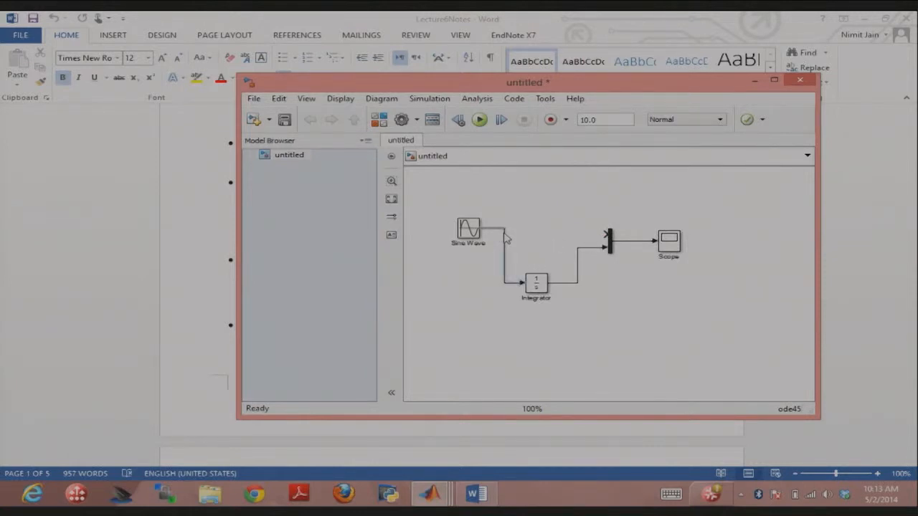
left_click_drag(501, 235, 591, 236)
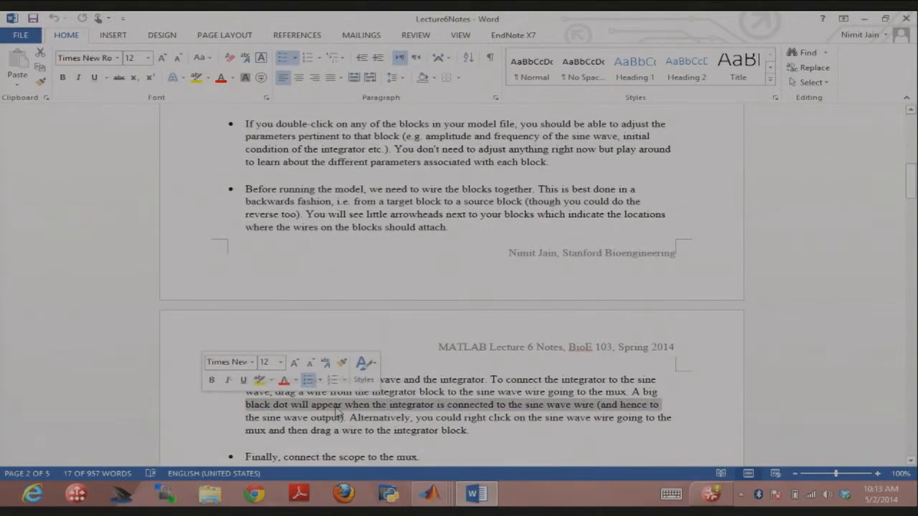
Step: Scroll the notes down to the run instructions and the expected scope figure
scroll("down", 3)
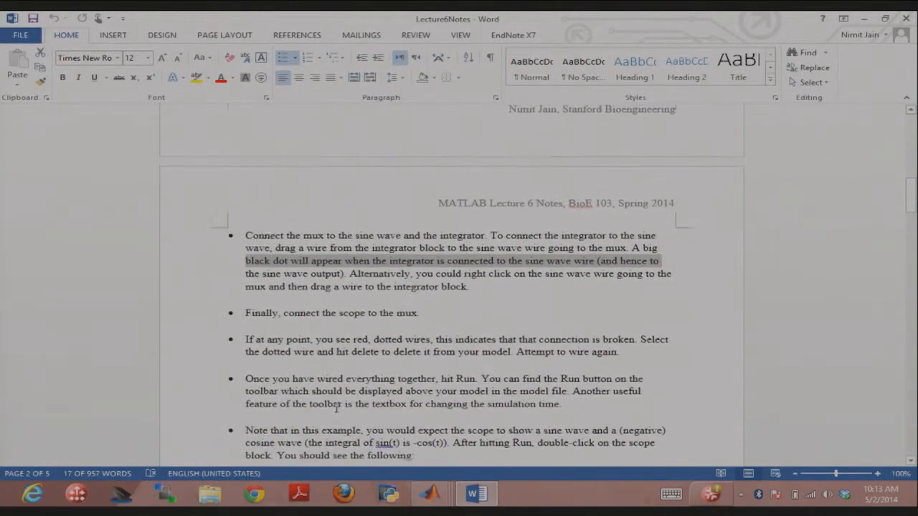
scroll("down", 3)
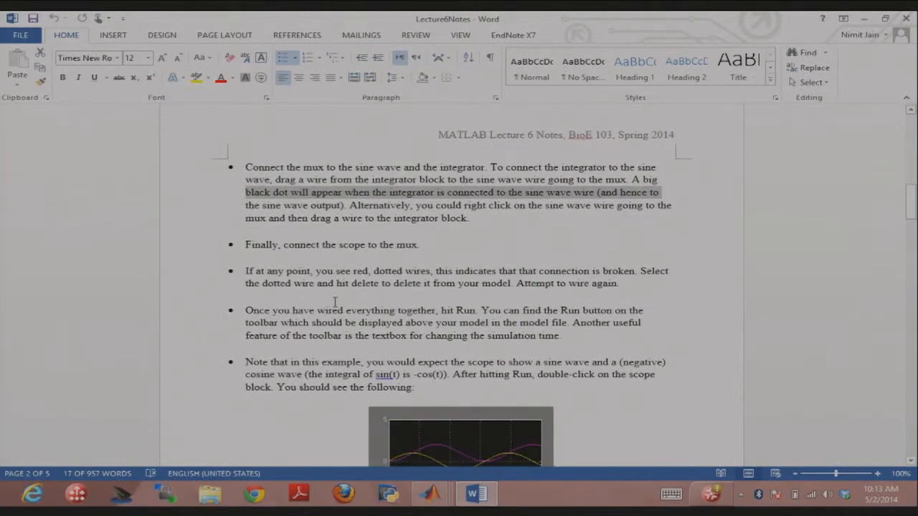
scroll("down", 3)
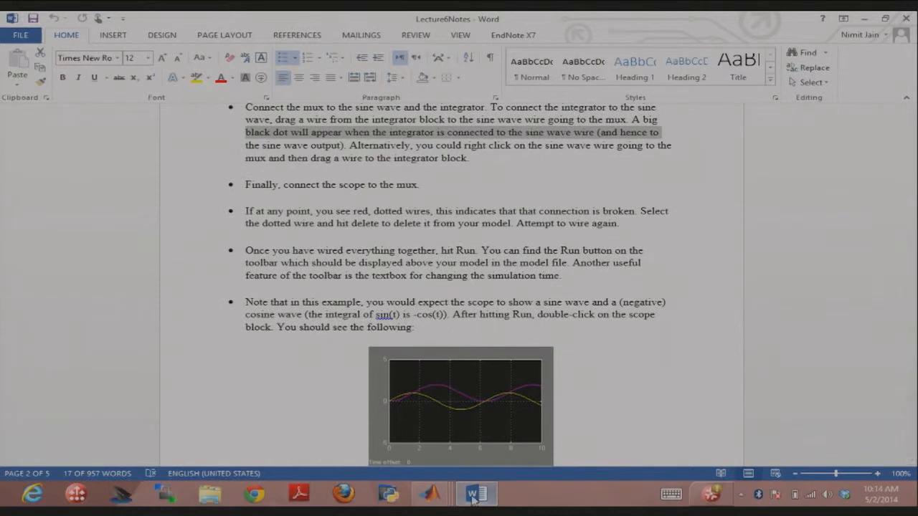
Step: Return to the wired Simulink model and run the simulation for 10.0 seconds
left_click(429, 494)
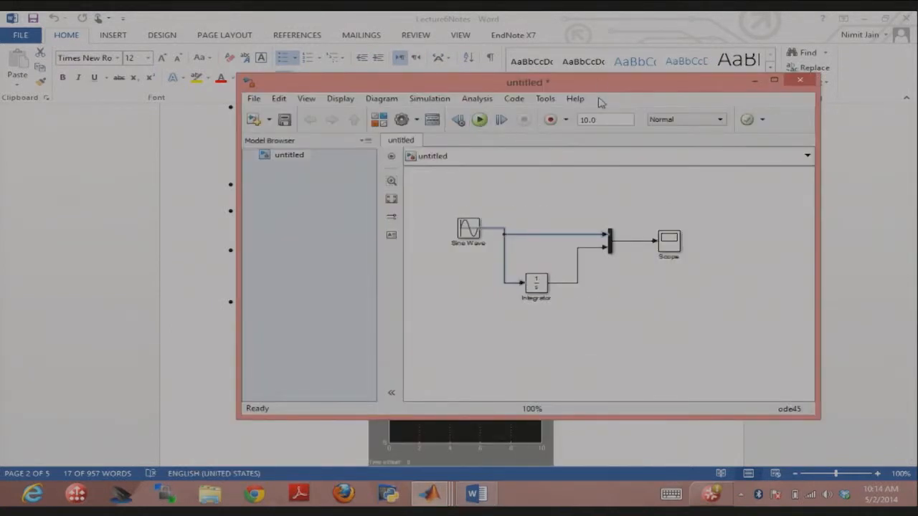
mouse_move(604, 120)
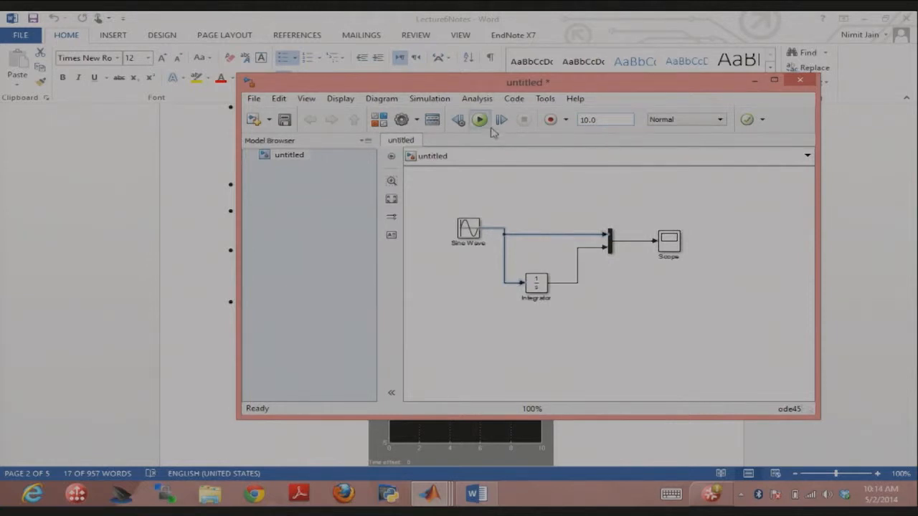
mouse_move(478, 120)
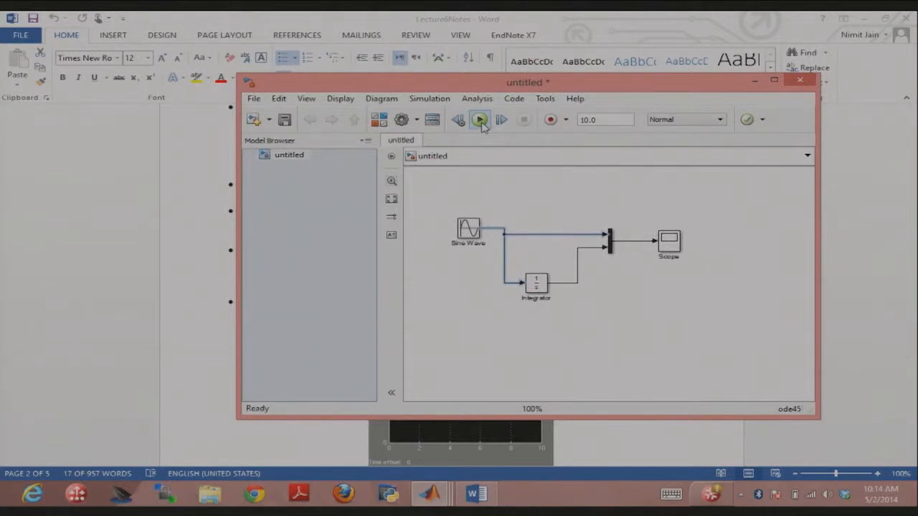
left_click(479, 120)
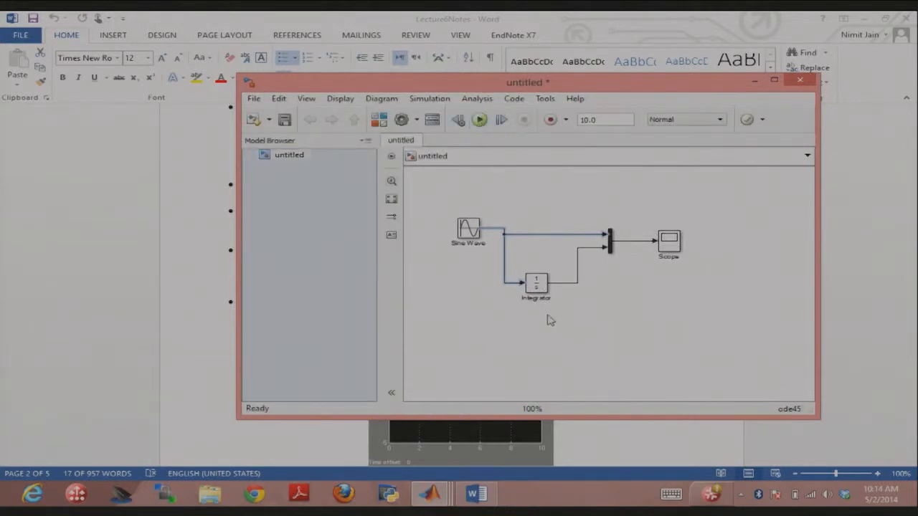
mouse_move(429, 493)
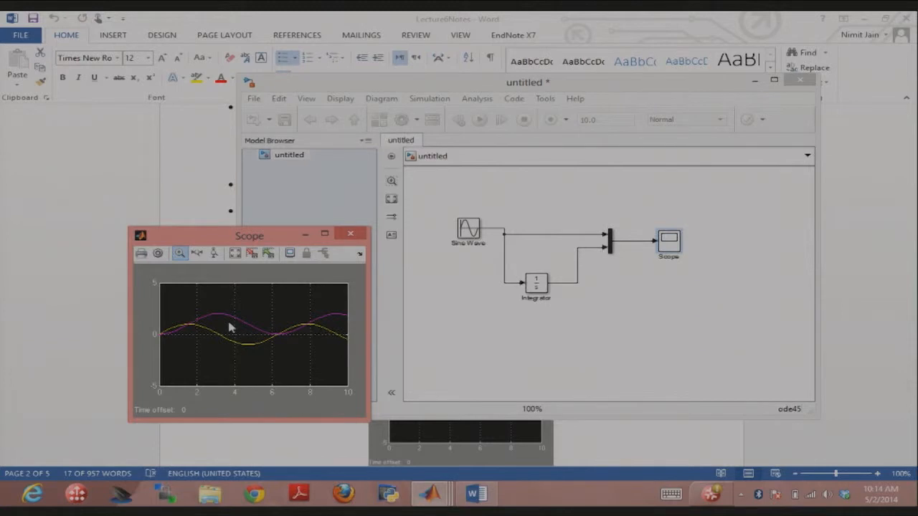
mouse_move(238, 325)
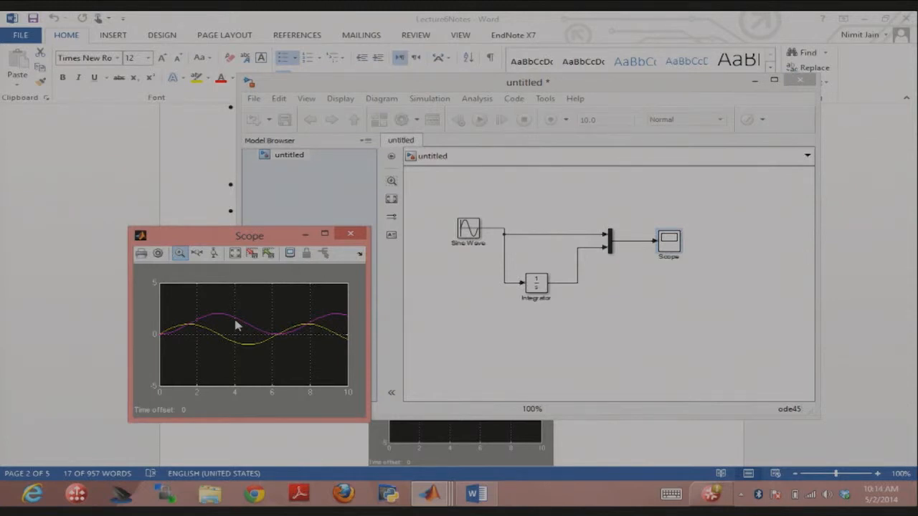
mouse_move(271, 339)
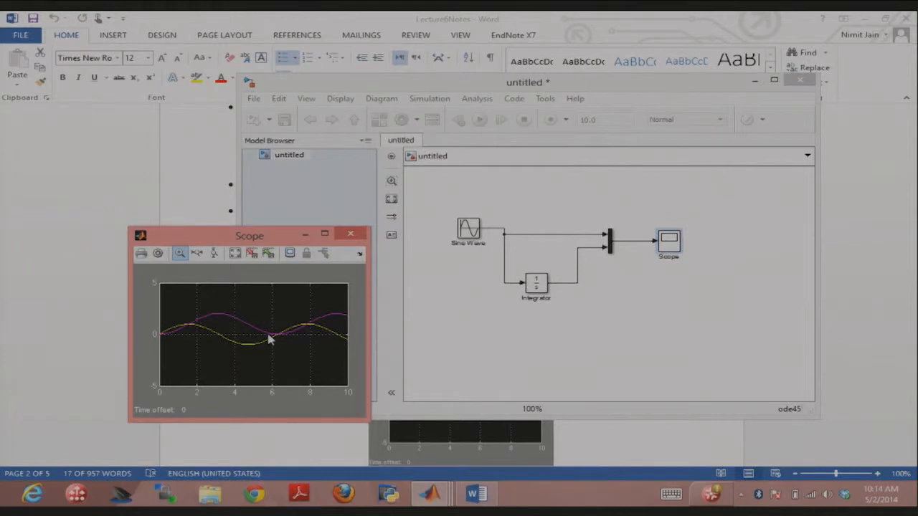
mouse_move(271, 330)
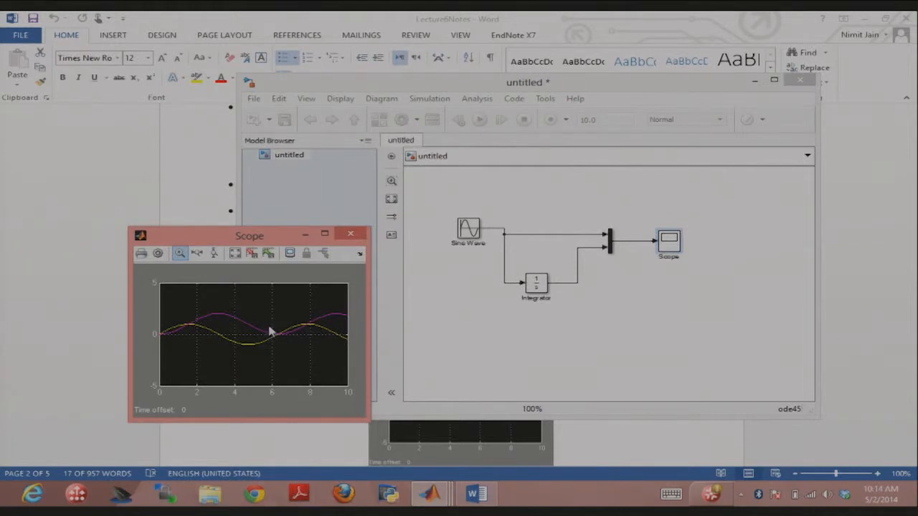
mouse_move(250, 296)
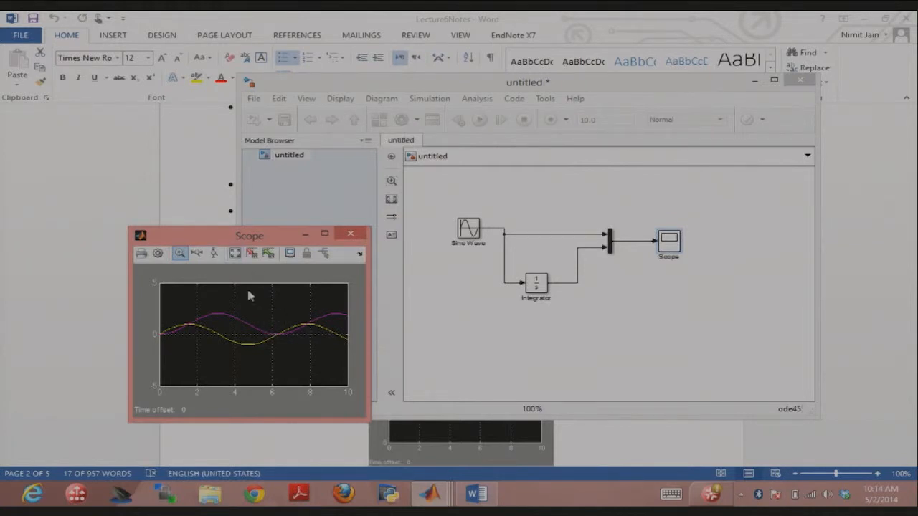
Step: Autoscale the Scope plot so the sine and its integral fill the axes
right_click(265, 301)
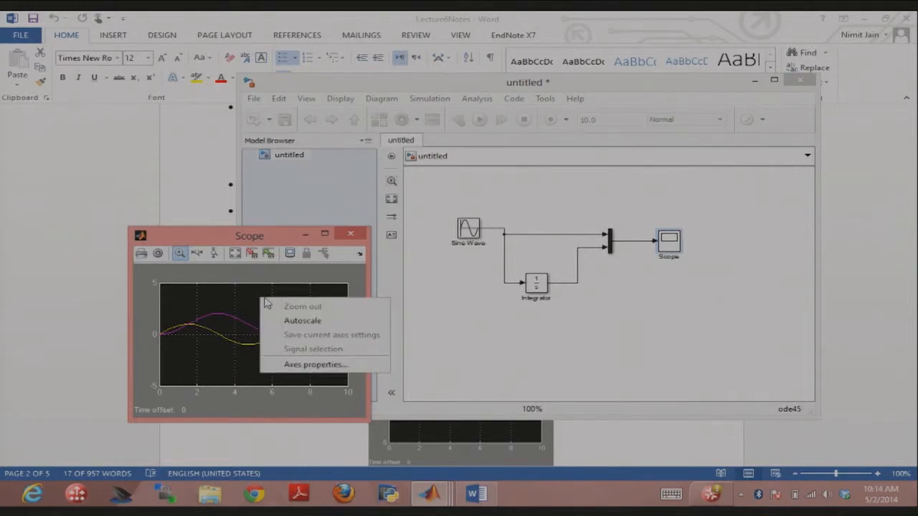
left_click(301, 320)
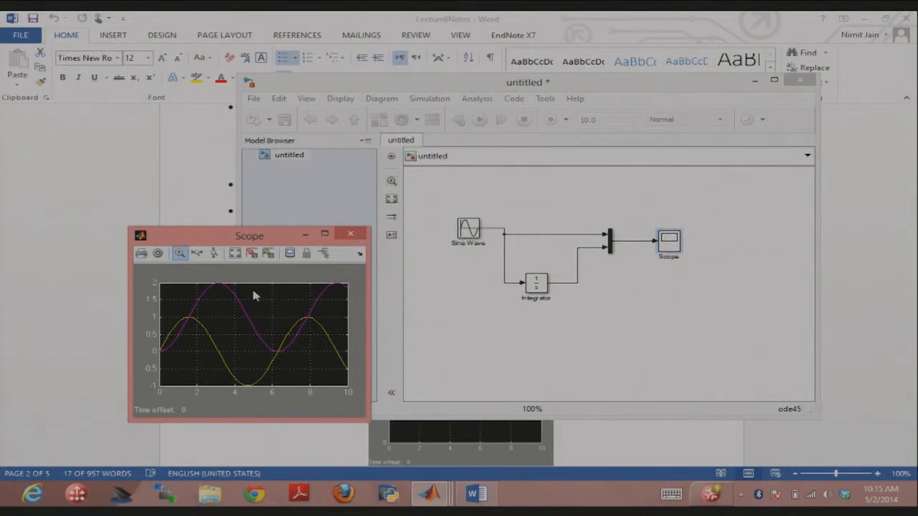
mouse_move(547, 274)
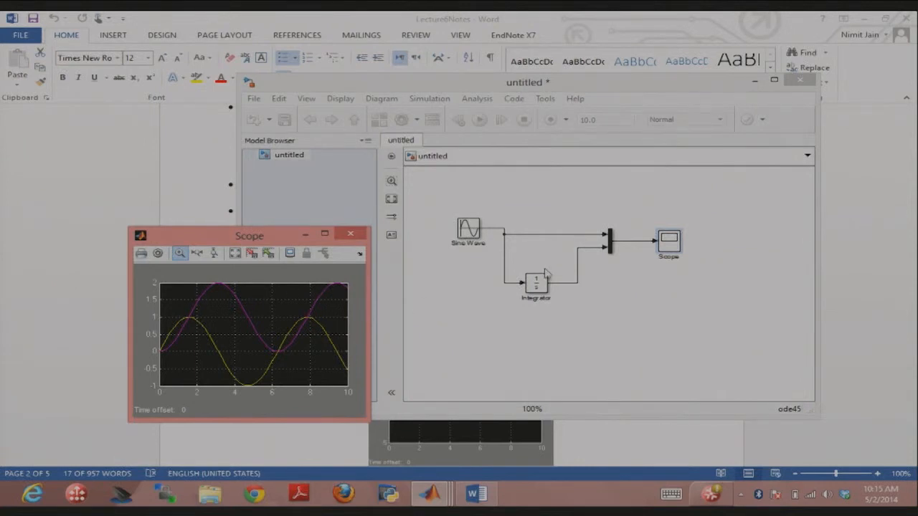
Step: Set the Integrator's initial condition to -1 and confirm
double_click(535, 280)
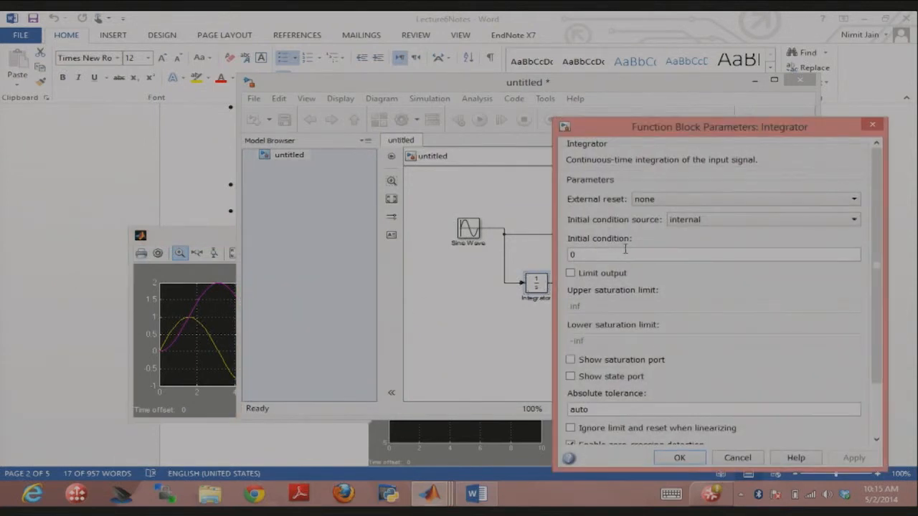
left_click(714, 254)
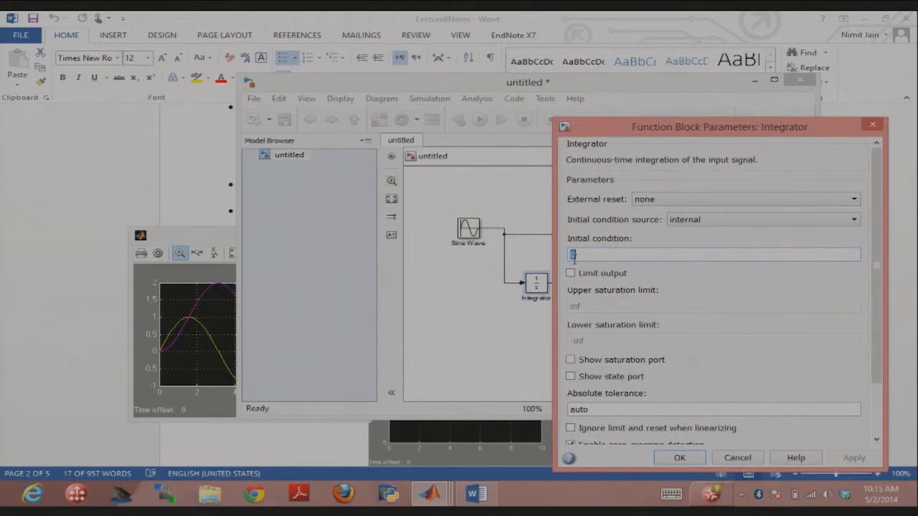
type("-1")
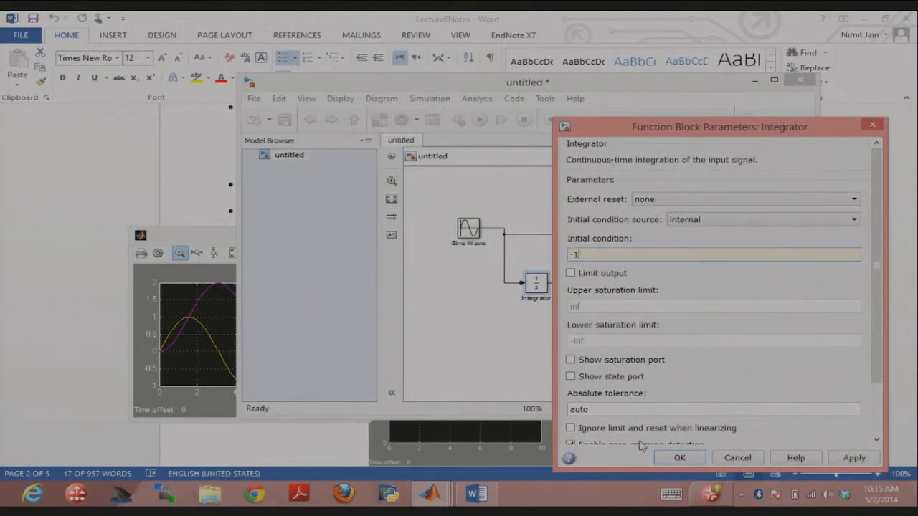
left_click(679, 457)
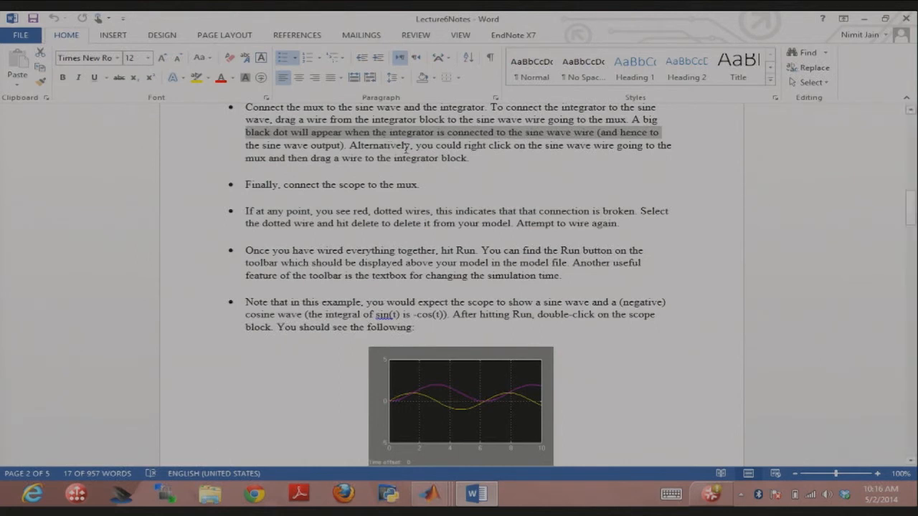
mouse_move(438, 403)
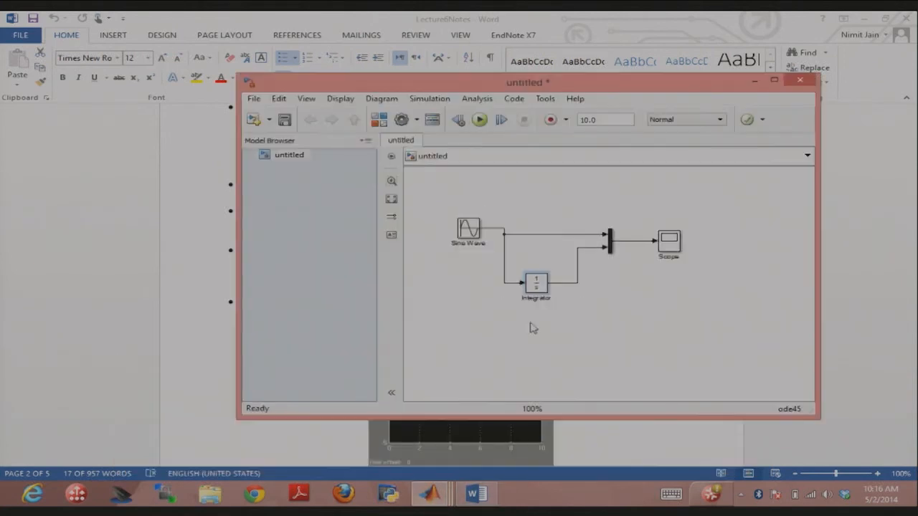
Step: Reopen the Integrator's parameters showing the initial condition of -1
double_click(537, 282)
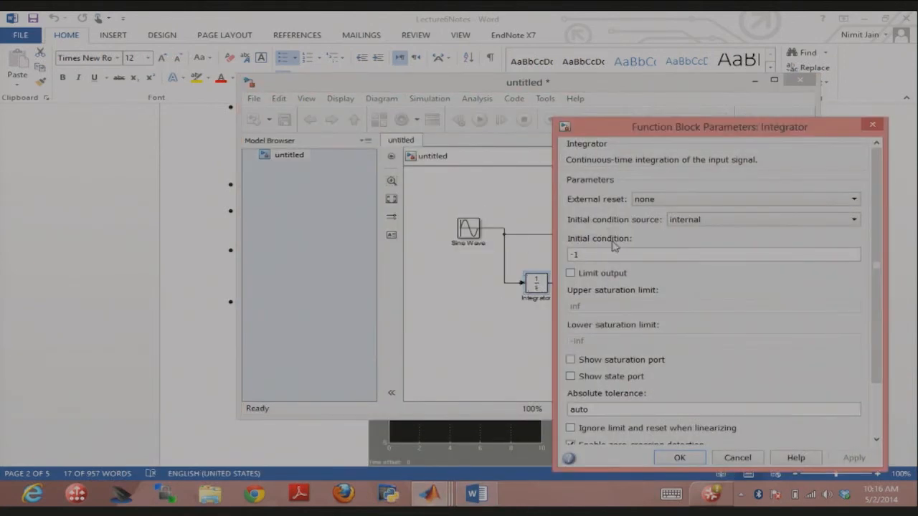